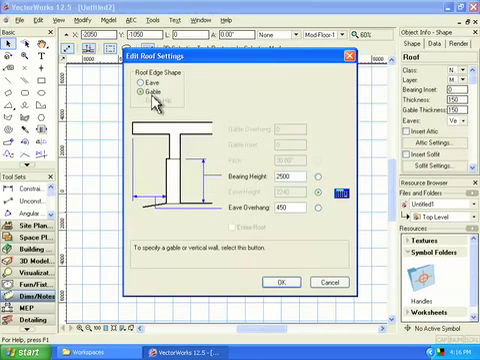
Choose the Gable radio button under Roof Edge Shape for the roof
click(279, 281)
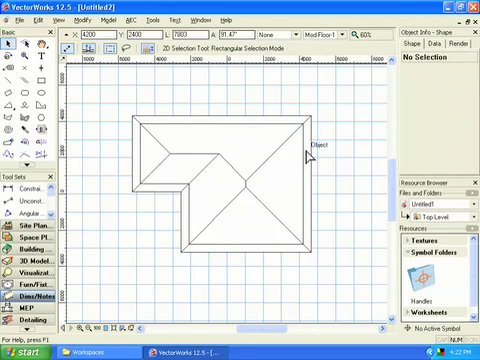
Select the L-shaped roof so the Roof Framer can be run on it
click(240, 180)
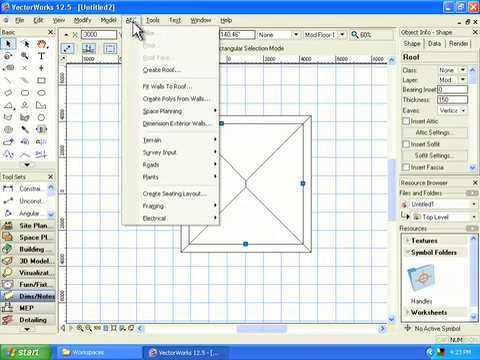
mouse_move(165, 205)
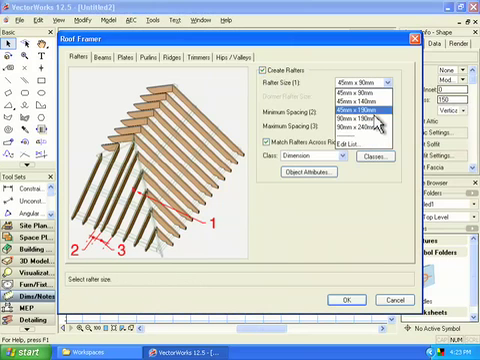
Choose the rafter size from the list and toggle Create Beams off
click(303, 147)
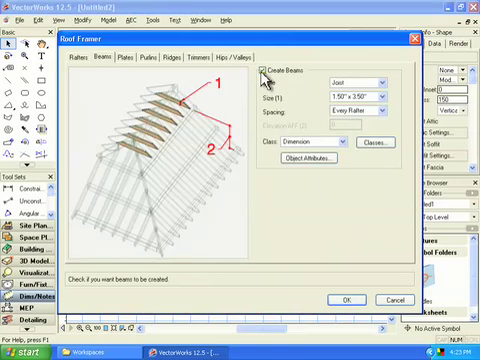
click(262, 71)
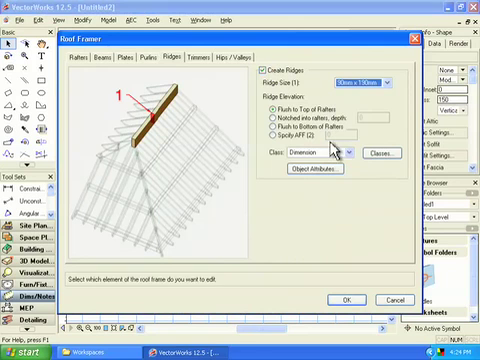
Pull down the Class list for the 90mm x 190mm flush ridges
click(271, 129)
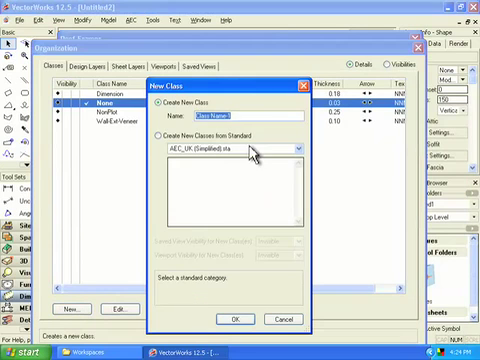
Name the new class 'Roof Framing', correcting the mistyped 'Floo'
text(Floo)
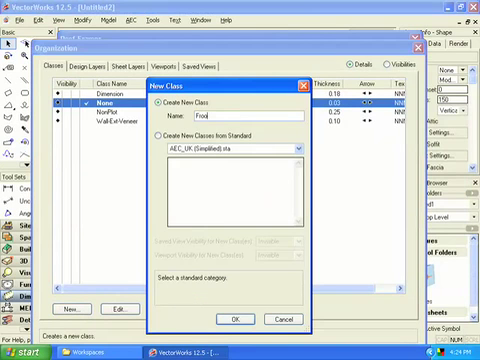
key(BackSpace)
text( F)
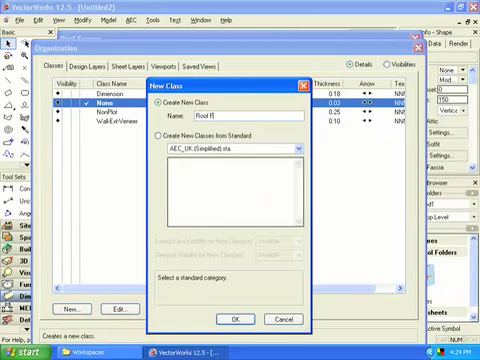
text(raming)
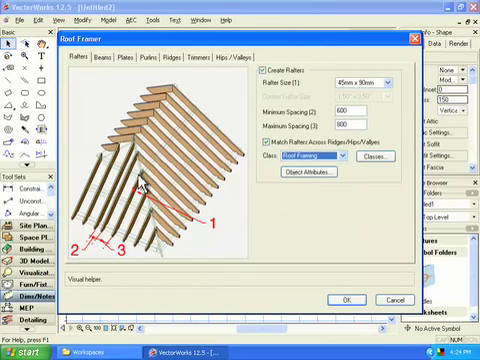
mouse_move(205, 122)
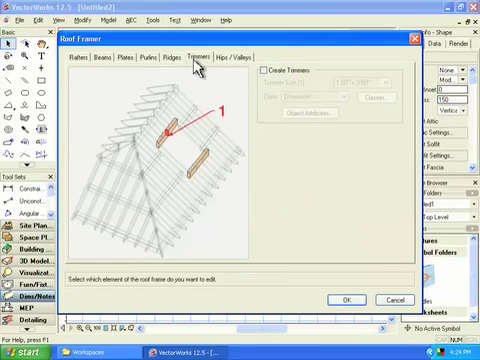
Leave Create Trimmers unchecked so no trimmers are framed
click(232, 57)
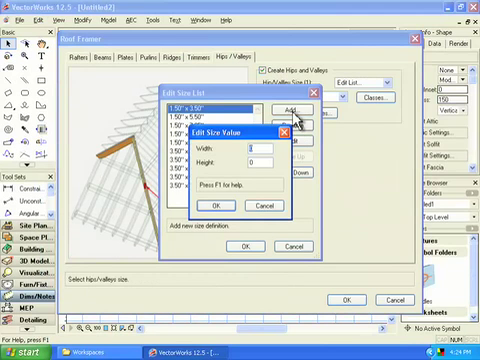
Add the 90 x 190 hip/valley size and confirm the Roof Framer settings
text(190mm)
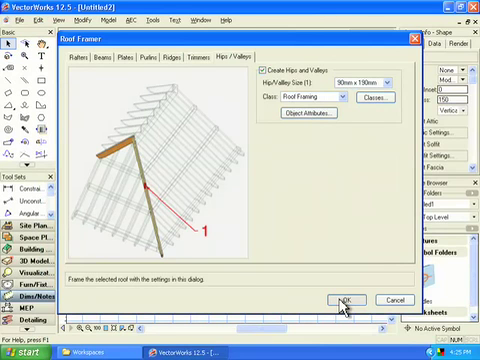
click(349, 301)
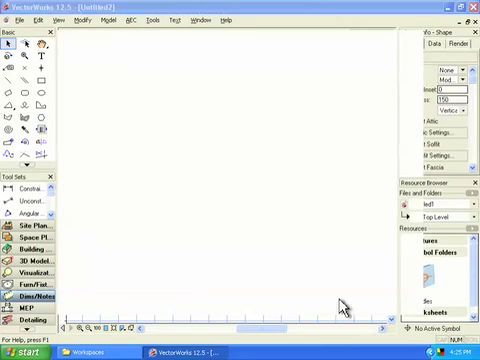